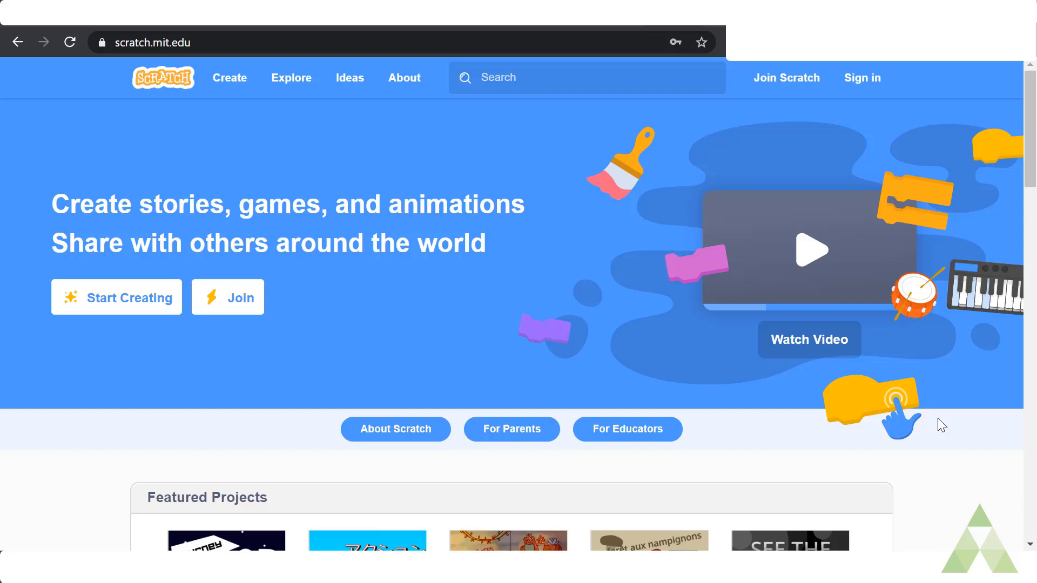
pyautogui.moveTo(611, 327)
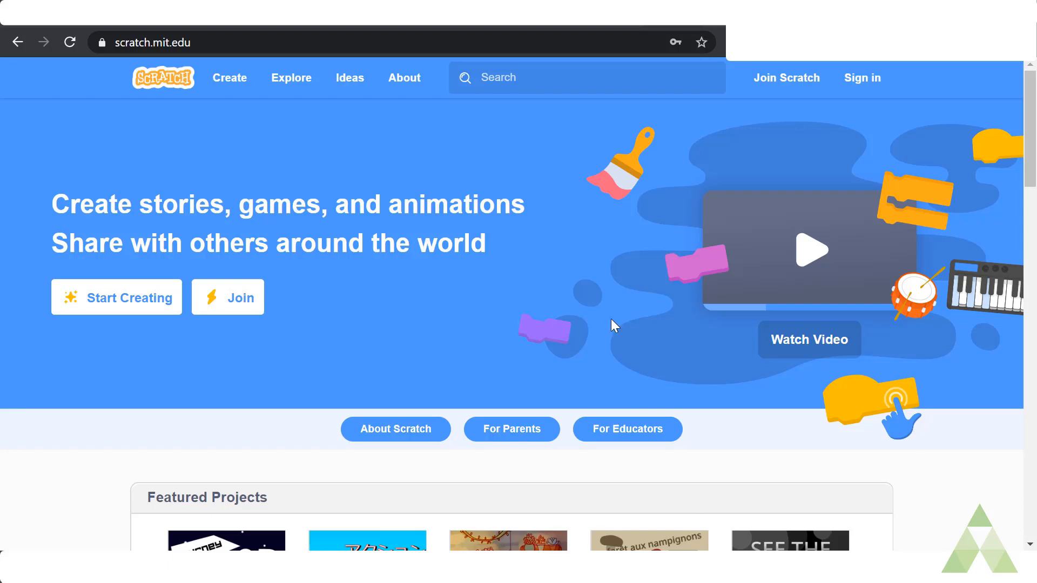
pyautogui.moveTo(244, 300)
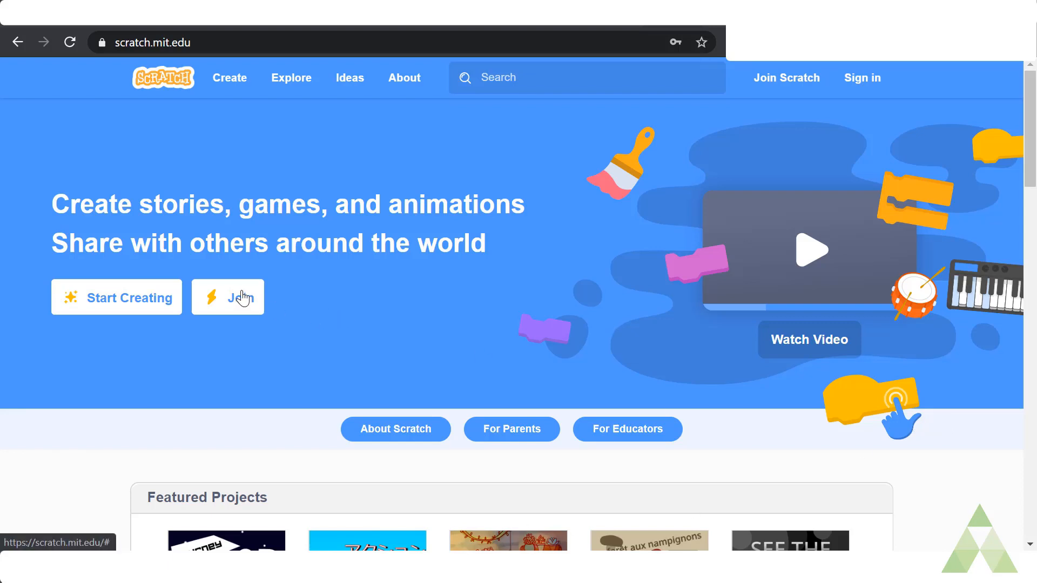
# Start joining Scratch to create a new account from the home page
pyautogui.click(236, 297)
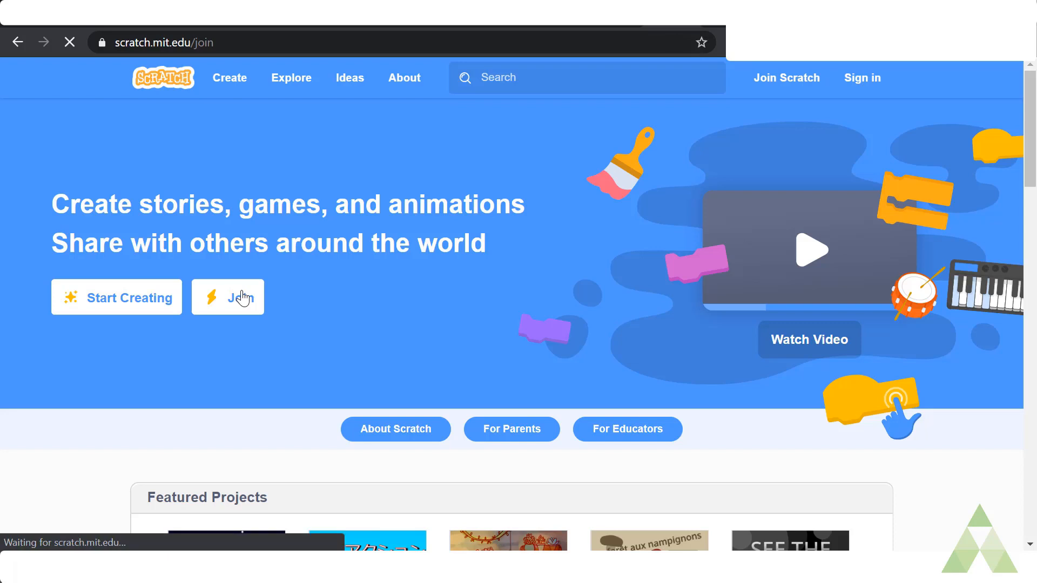
pyautogui.click(228, 297)
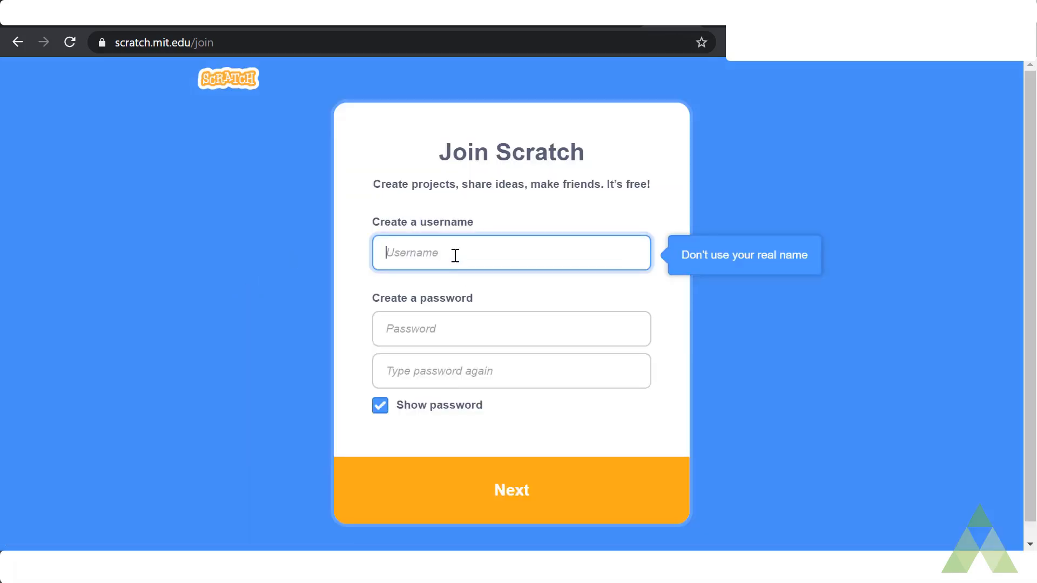
pyautogui.moveTo(792, 257)
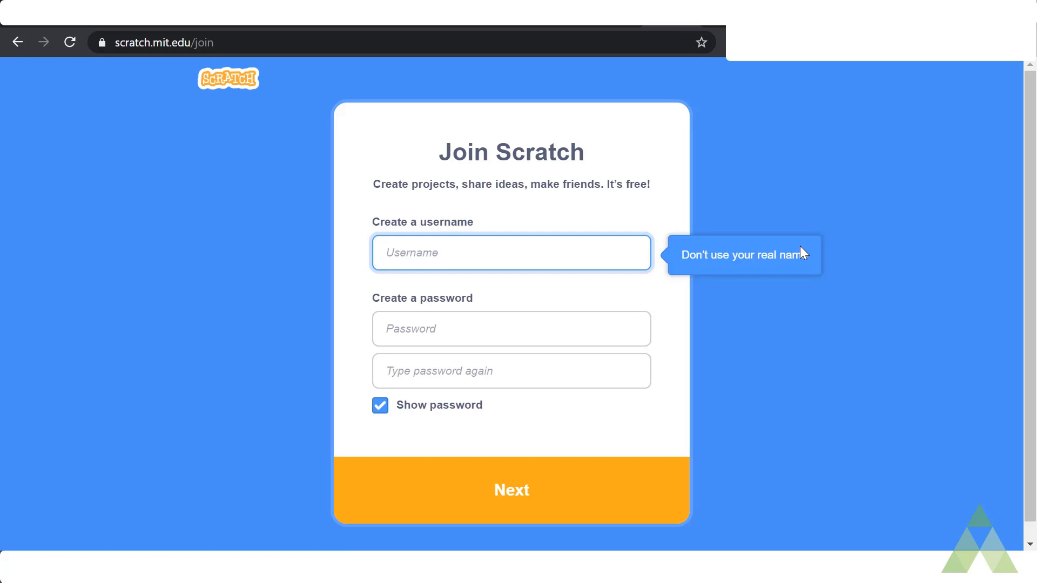
pyautogui.write('itnro')
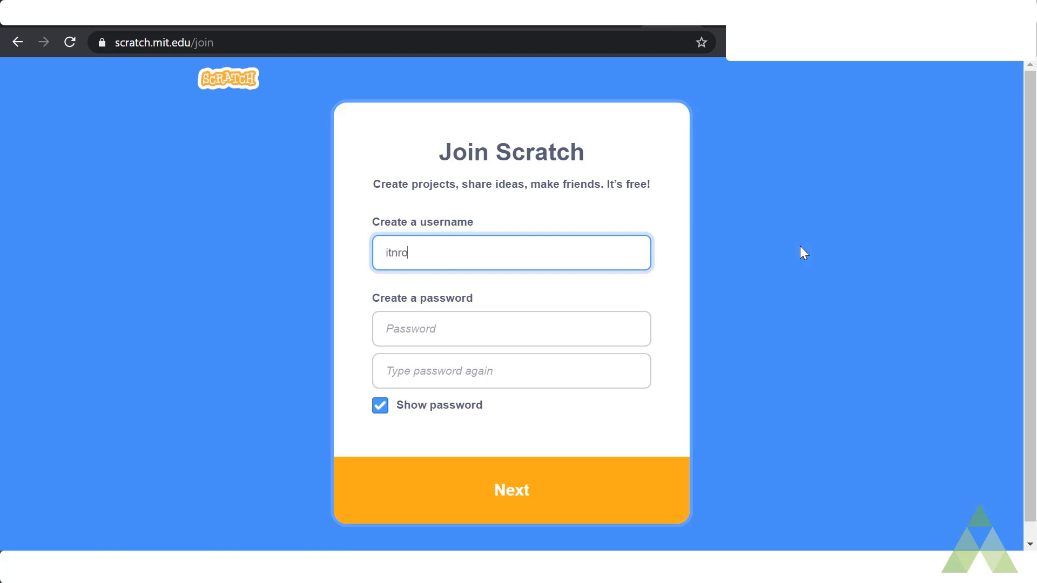
pyautogui.write('introtoscratch123')
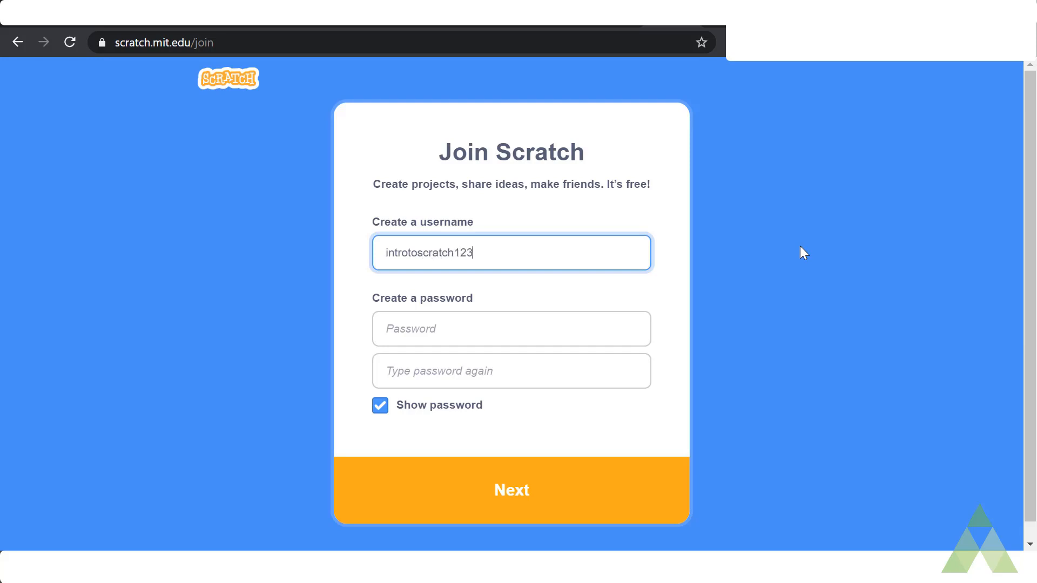
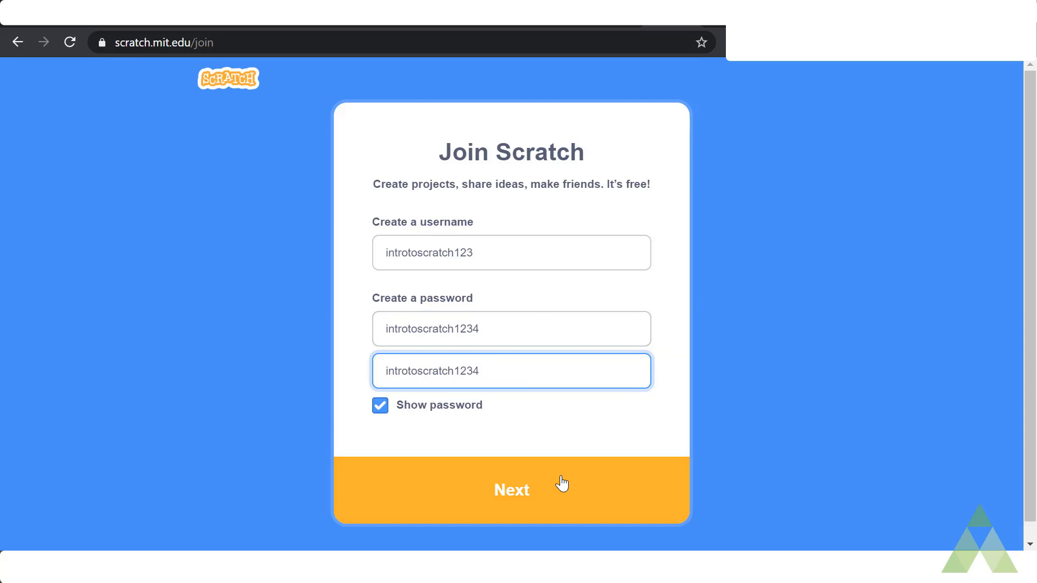
pyautogui.click(522, 491)
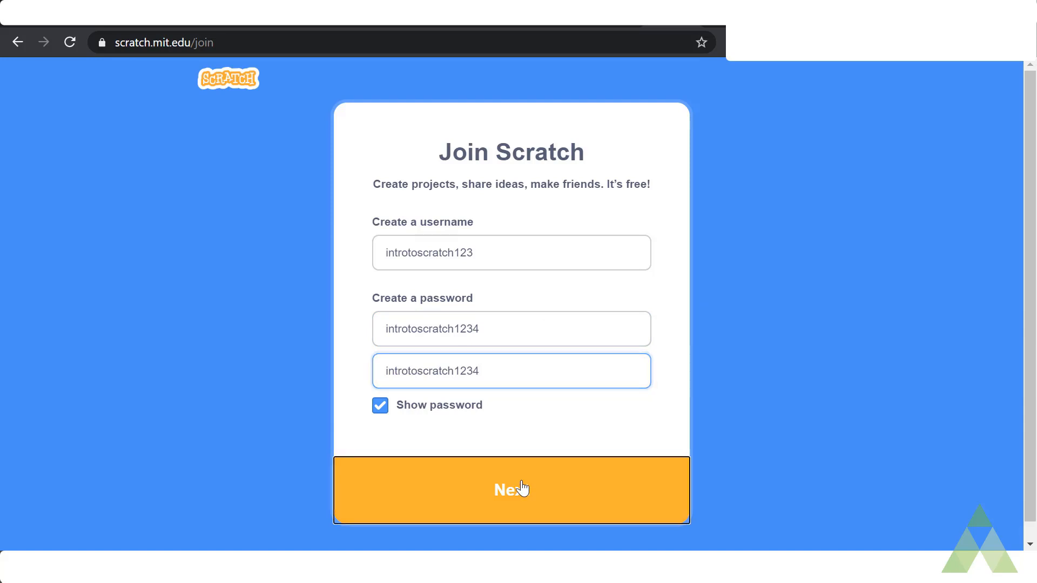
# Give birth month July, year 2004 and a gender answer, reaching the email step
pyautogui.click(512, 490)
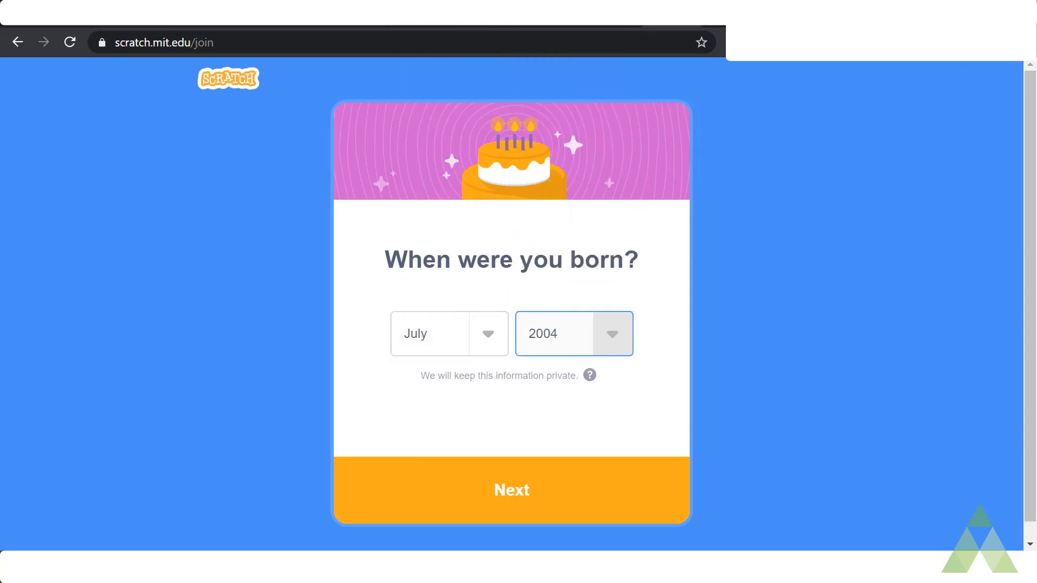
pyautogui.click(512, 491)
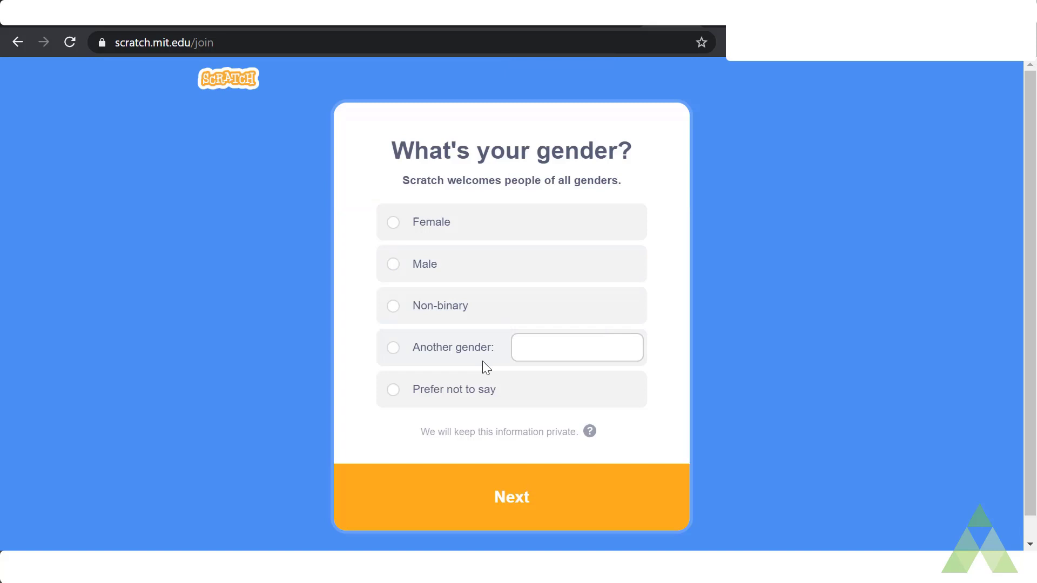
pyautogui.click(512, 497)
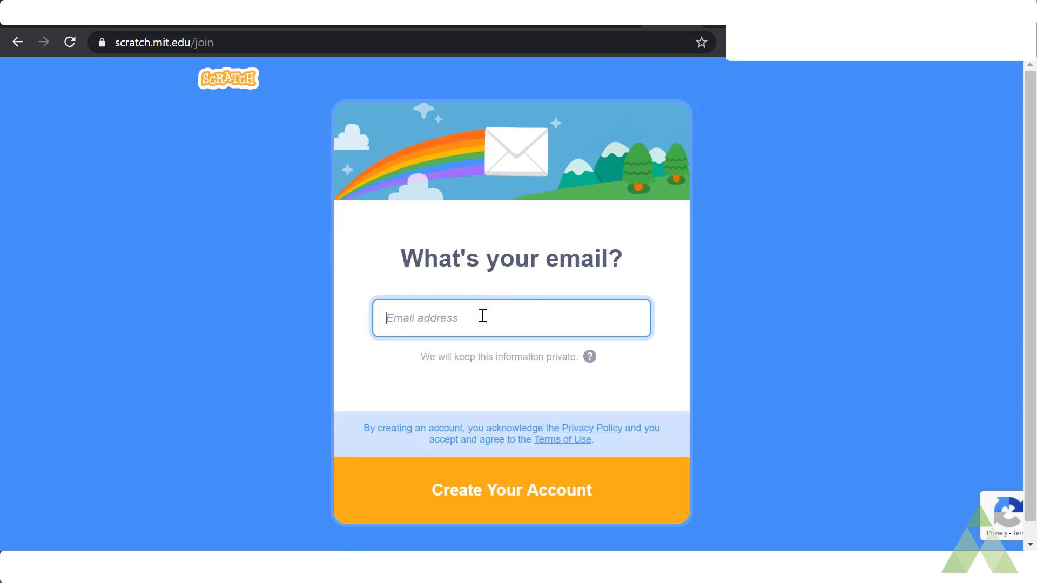
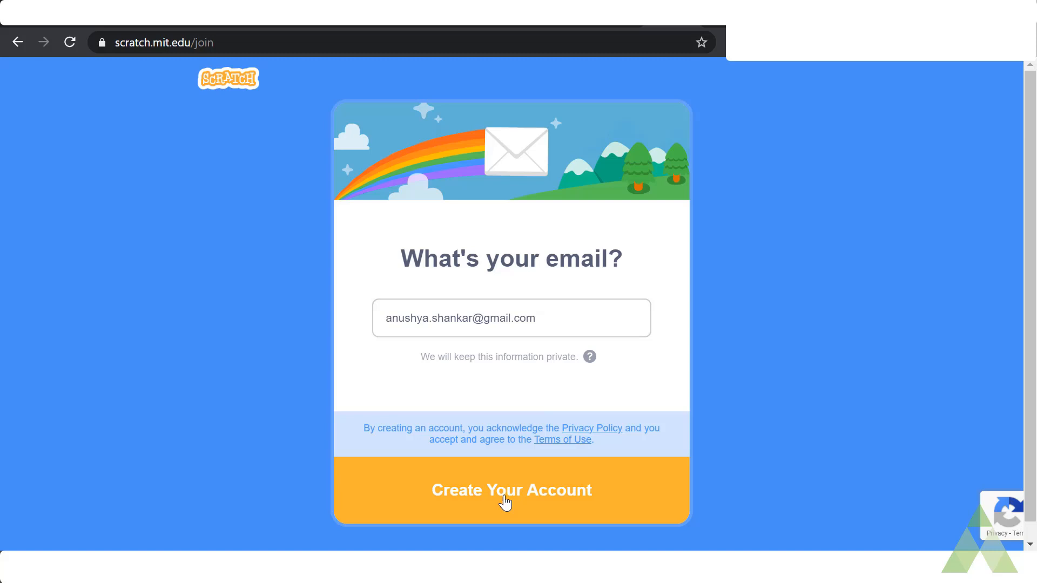
pyautogui.click(512, 490)
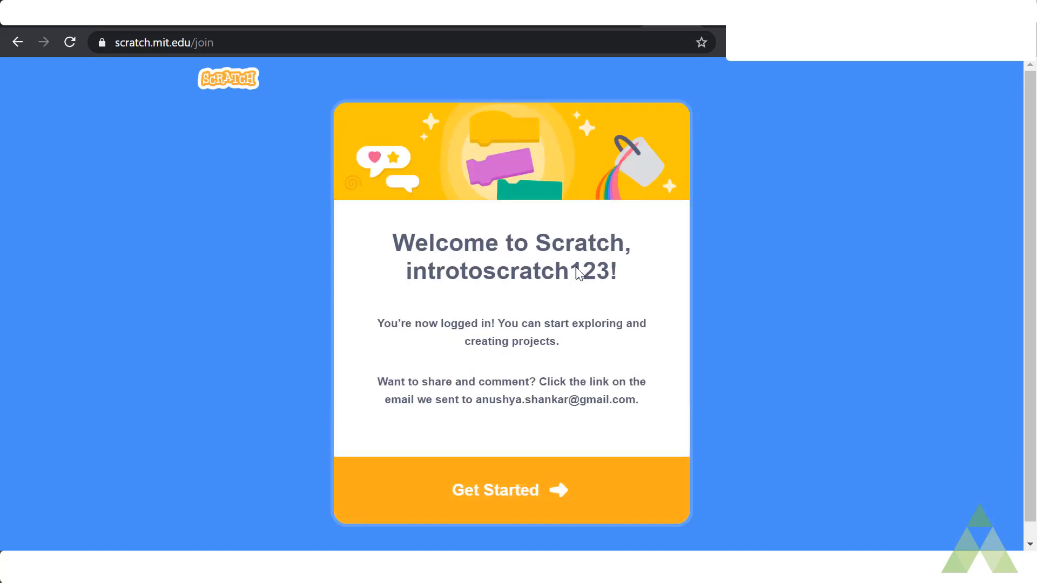
pyautogui.moveTo(487, 483)
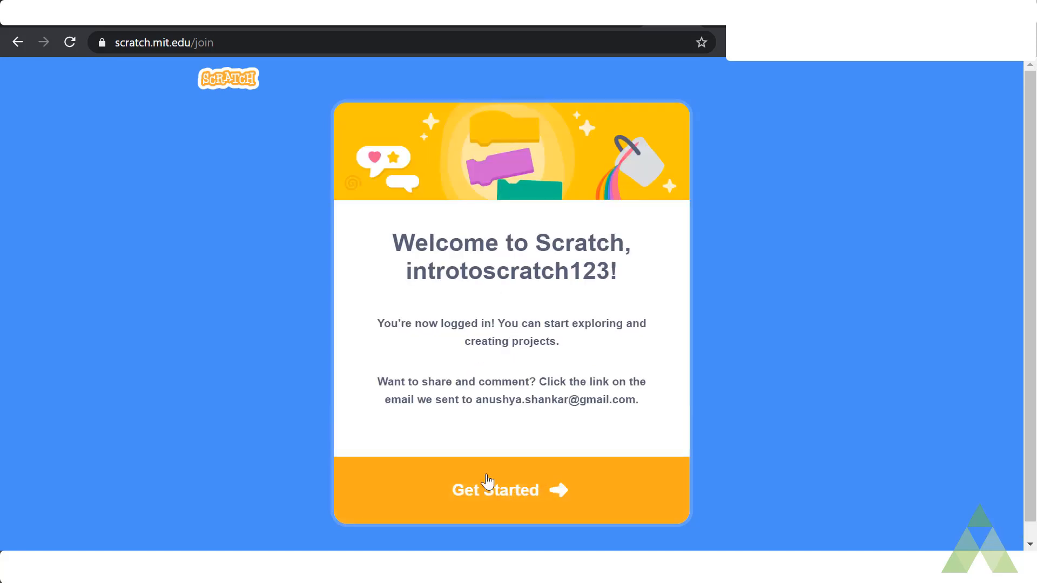
# Move past the welcome message and browse the Explore page of trending projects
pyautogui.click(495, 491)
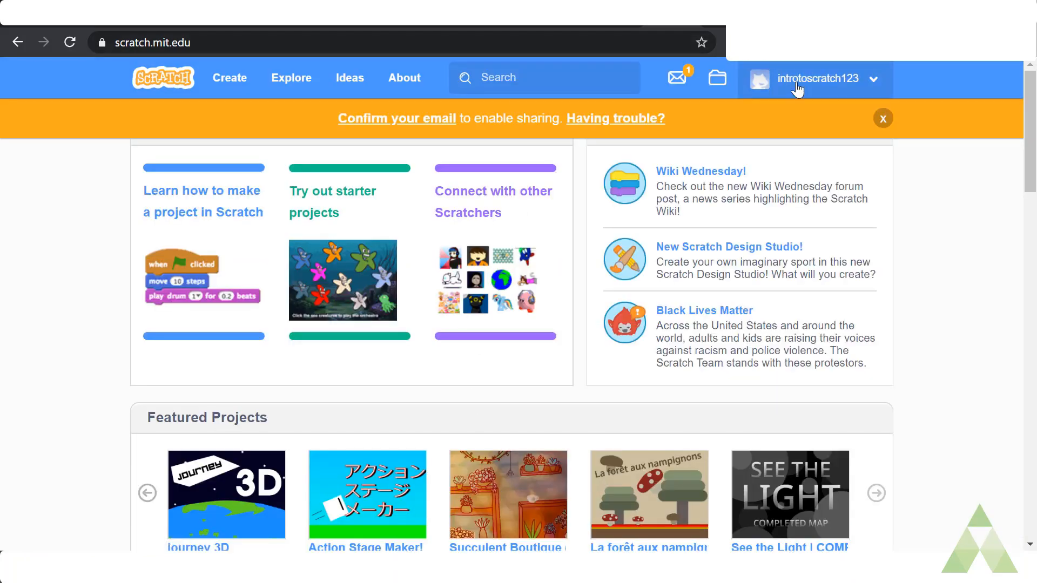
pyautogui.moveTo(694, 90)
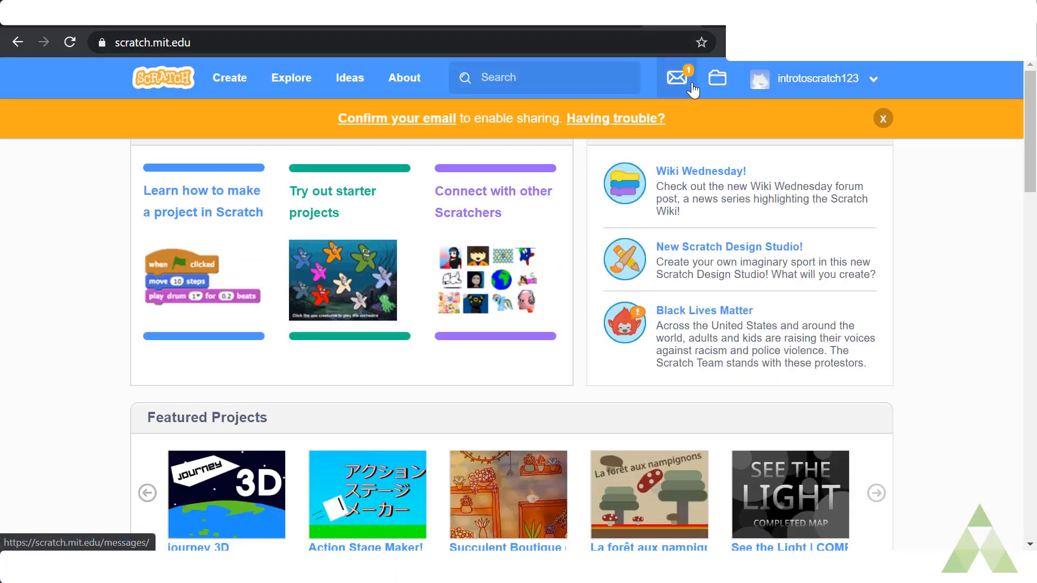
pyautogui.click(675, 78)
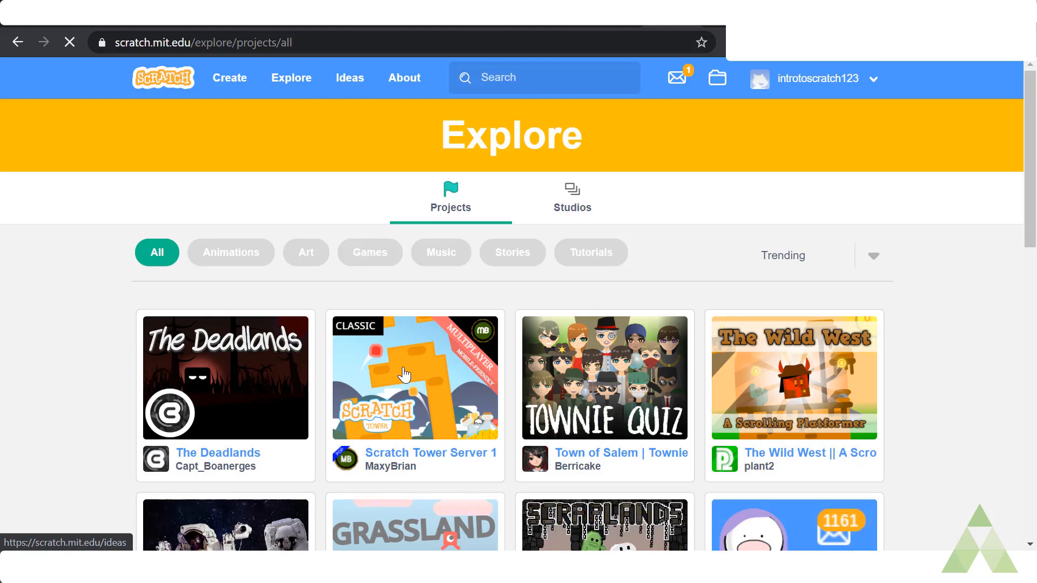
pyautogui.scroll(-3)
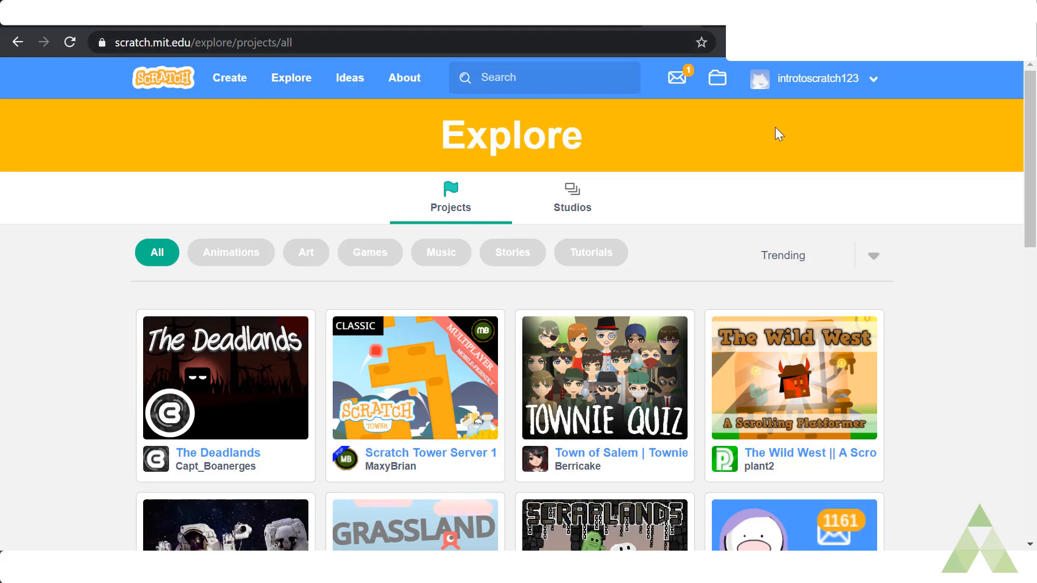
# Go to My Stuff from the account menu, dismiss the confirm-email banner and start a new project
pyautogui.click(818, 78)
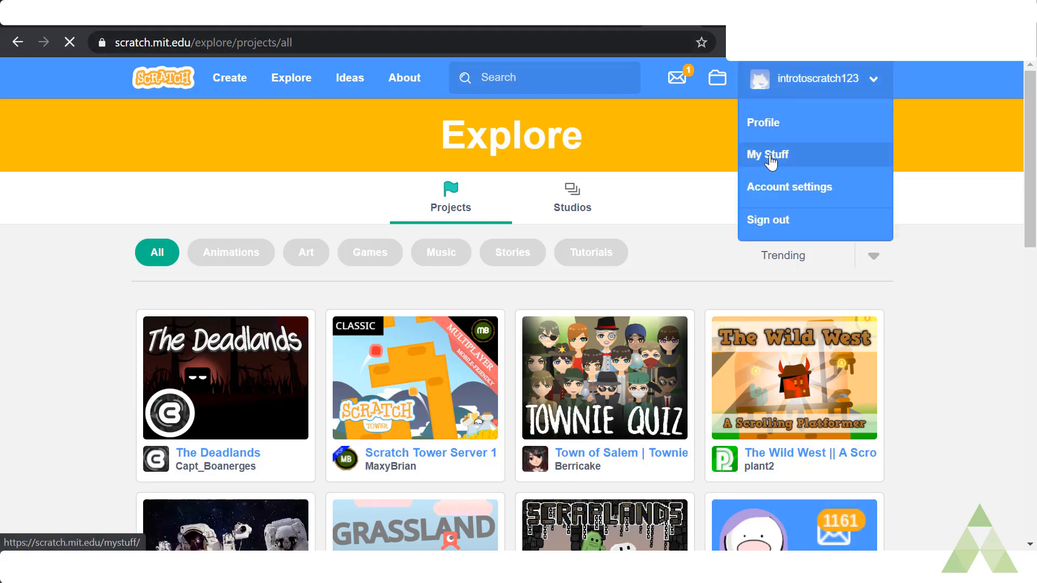
pyautogui.click(767, 155)
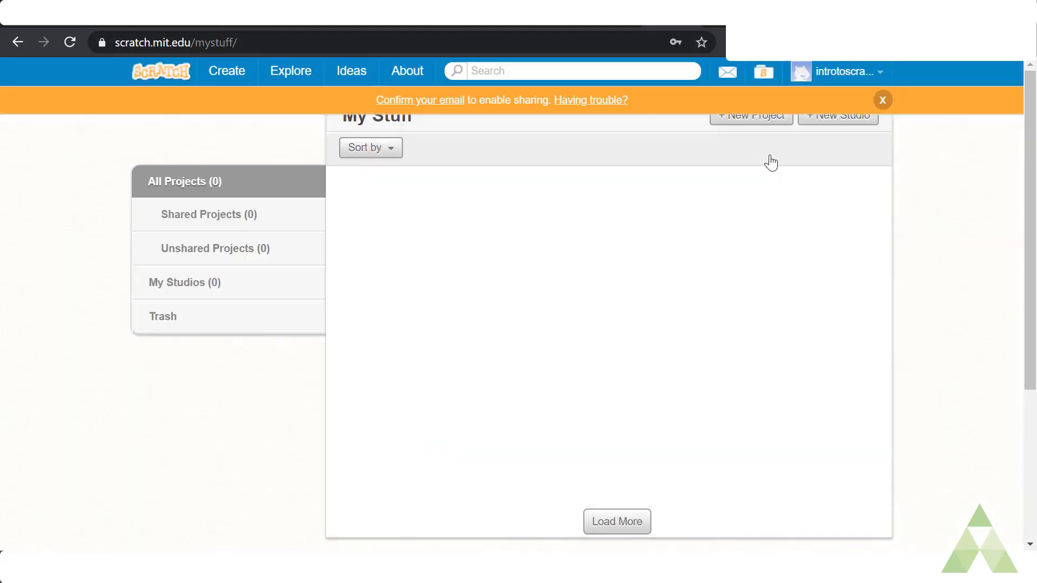
pyautogui.moveTo(885, 102)
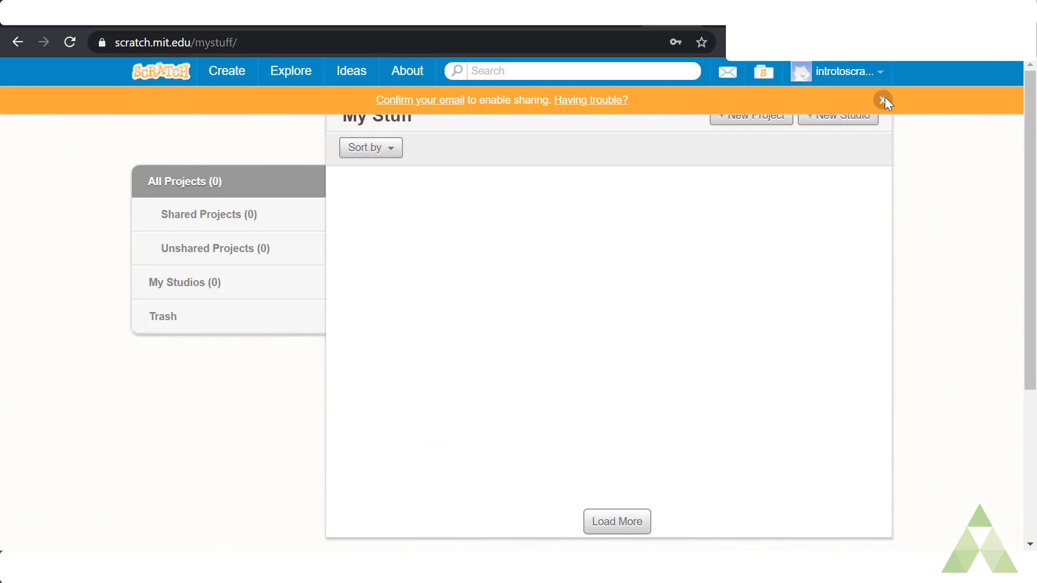
pyautogui.click(879, 98)
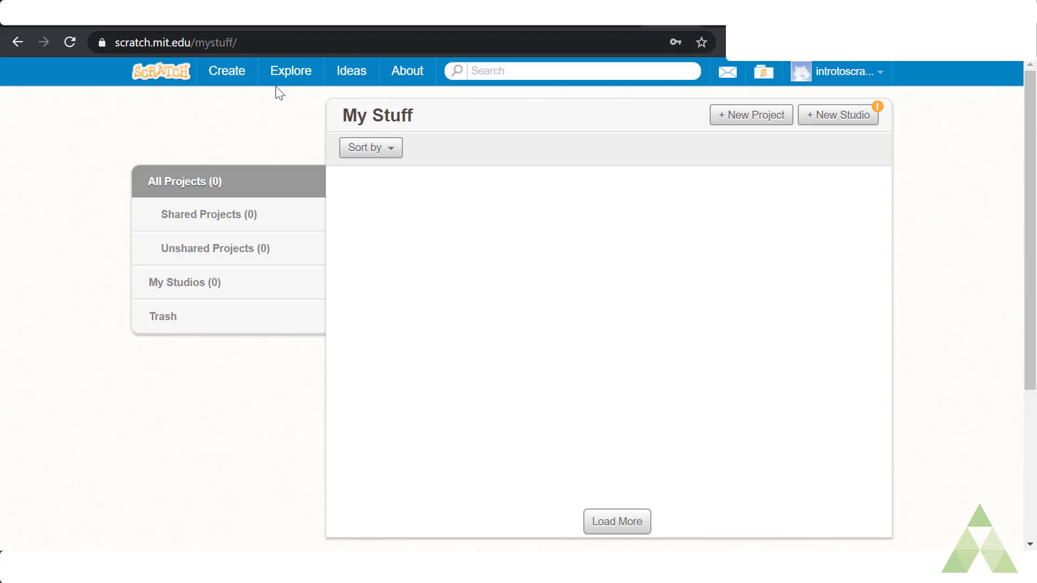
pyautogui.click(750, 115)
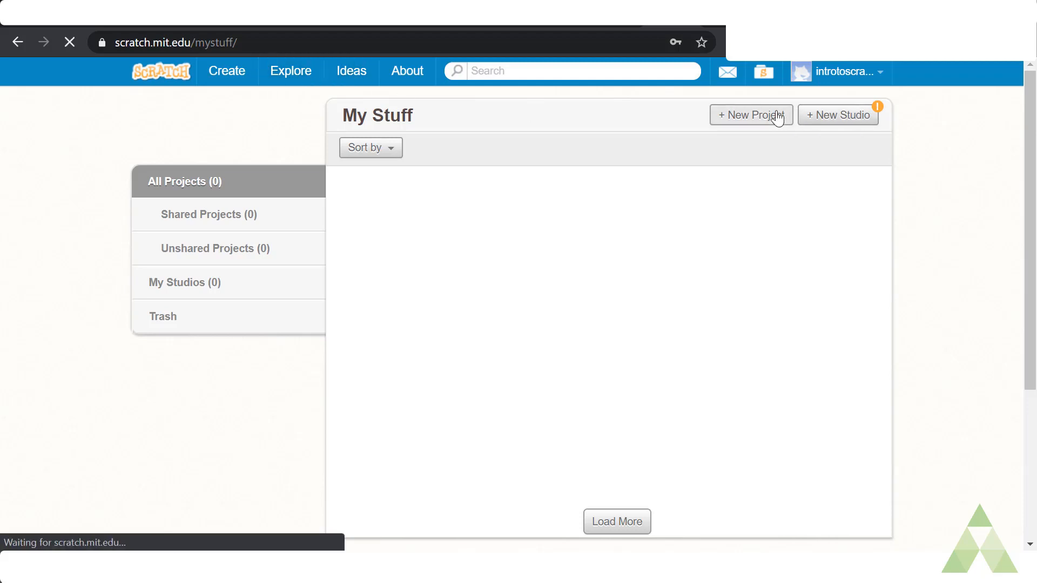
# Open a blank Untitled project with the default cat sprite in the editor
pyautogui.click(750, 115)
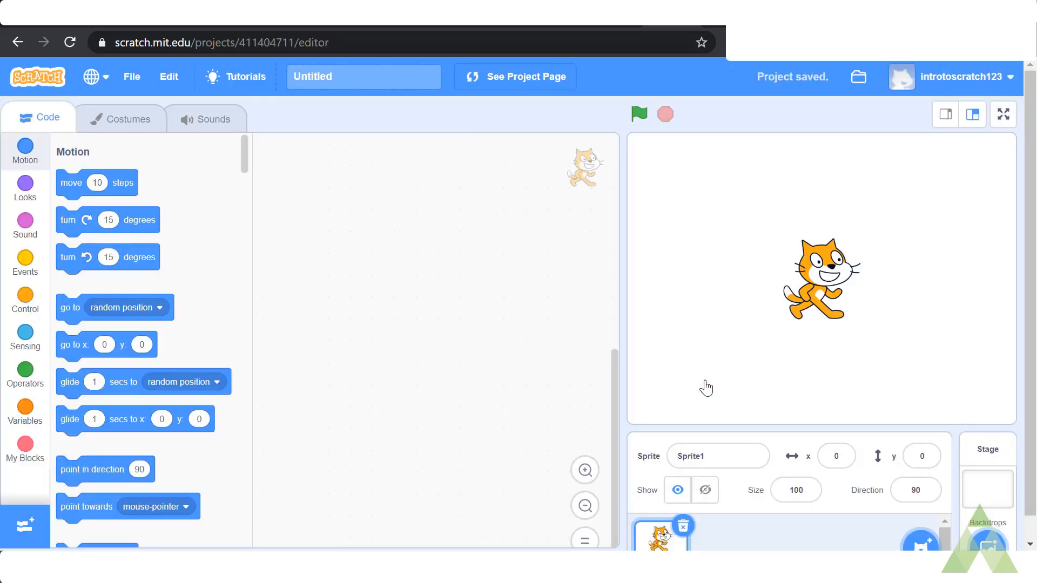
pyautogui.moveTo(473, 327)
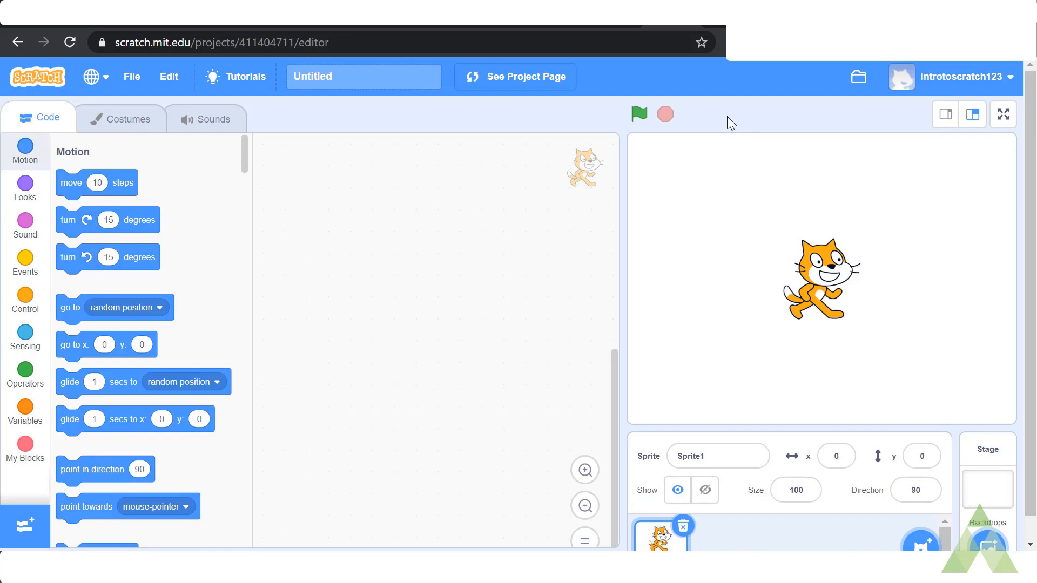
pyautogui.moveTo(132, 87)
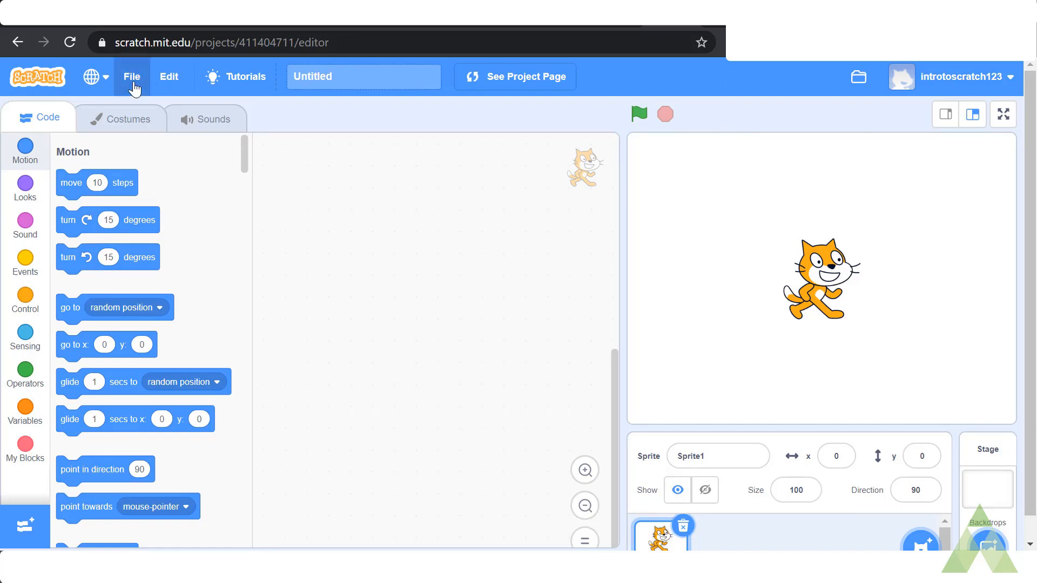
pyautogui.moveTo(216, 410)
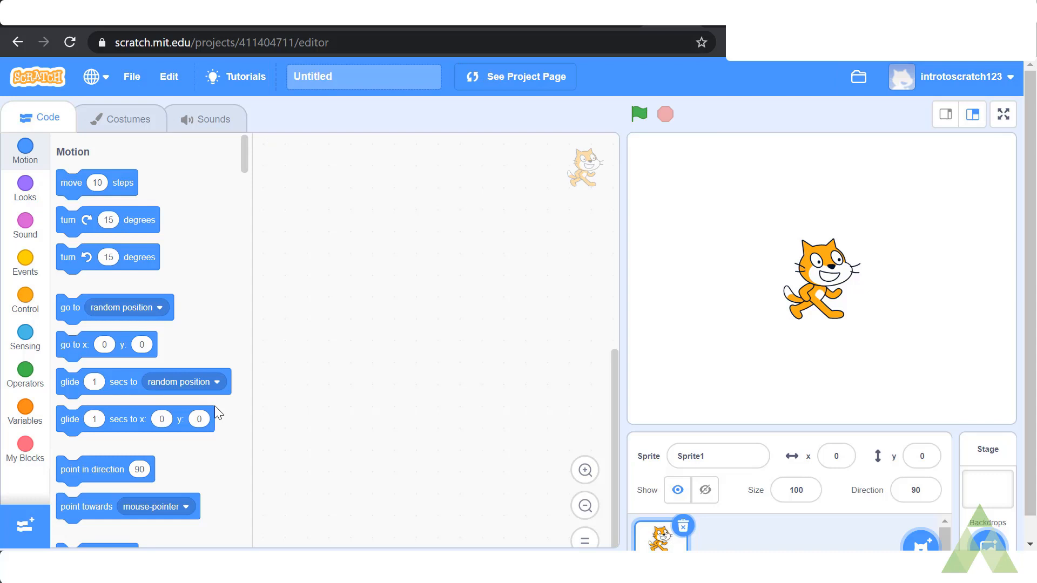
pyautogui.moveTo(42, 123)
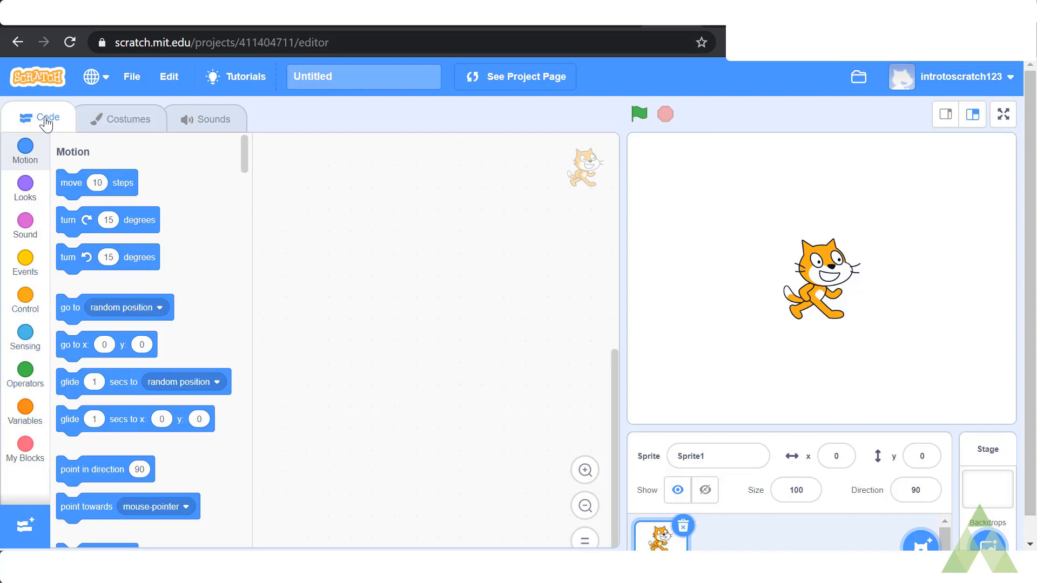
pyautogui.moveTo(493, 238)
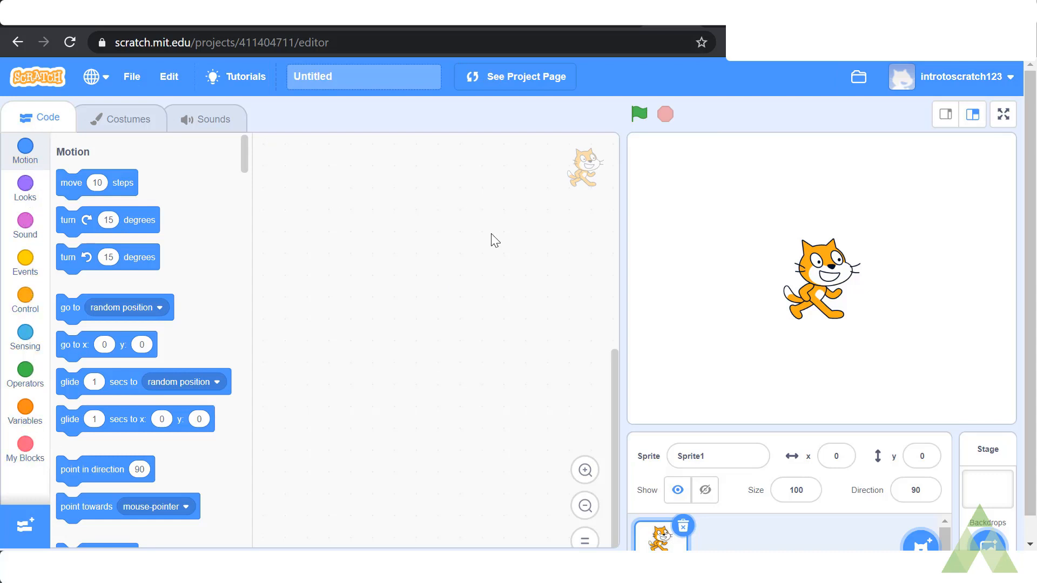
pyautogui.moveTo(658, 482)
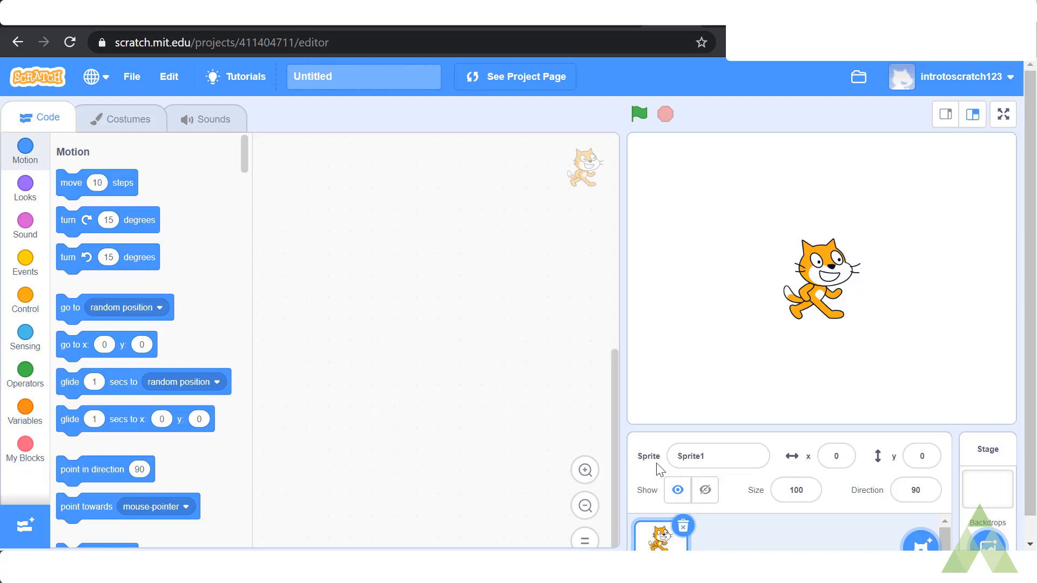
pyautogui.moveTo(769, 235)
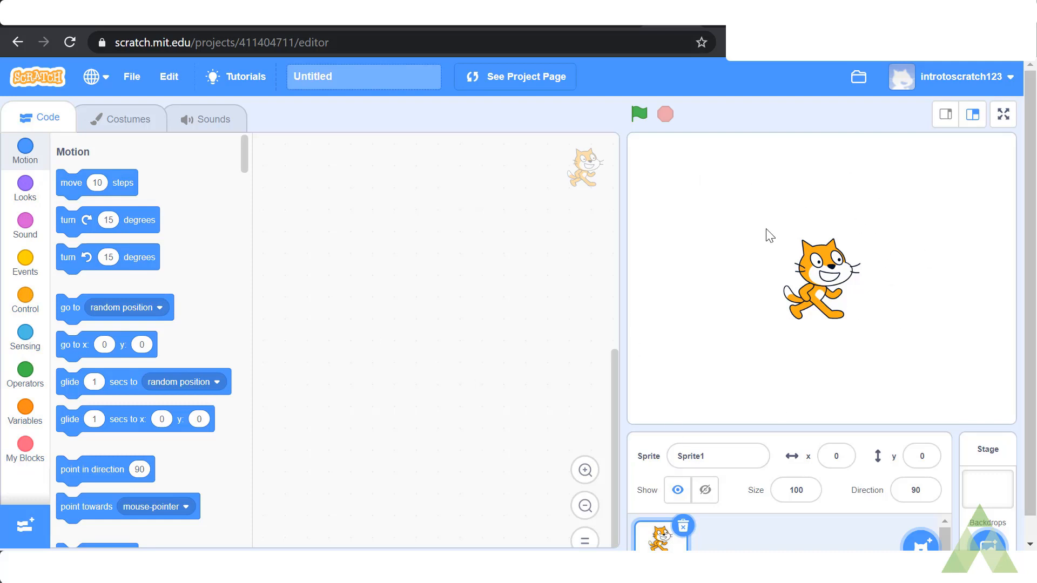
pyautogui.moveTo(518, 285)
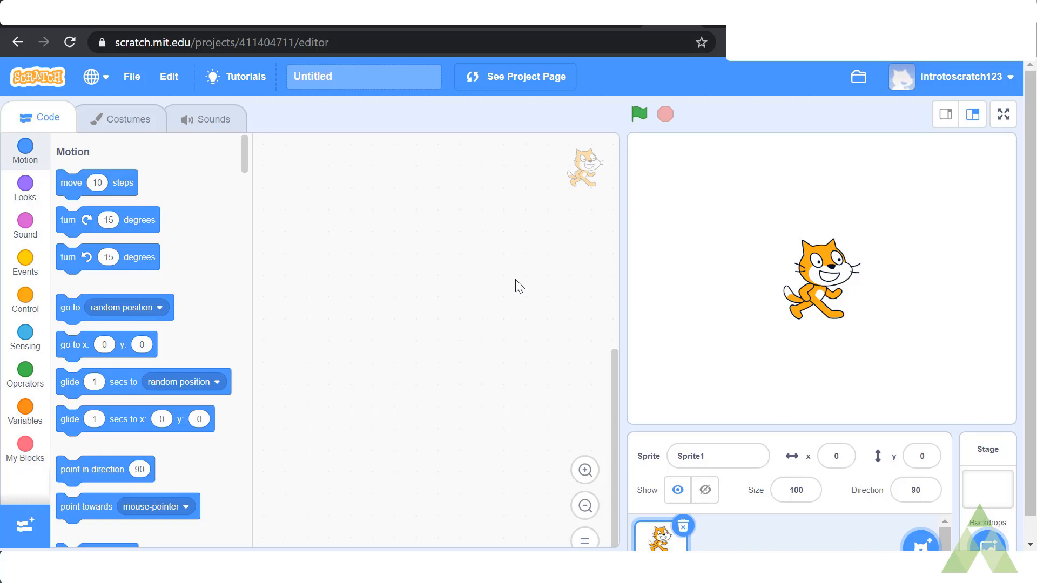
pyautogui.moveTo(16, 111)
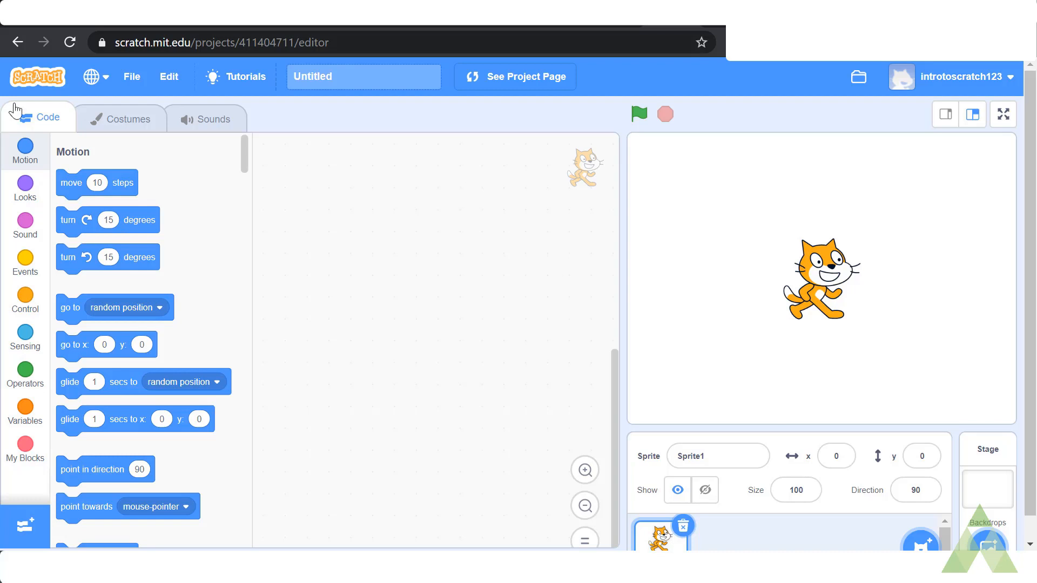
pyautogui.click(129, 119)
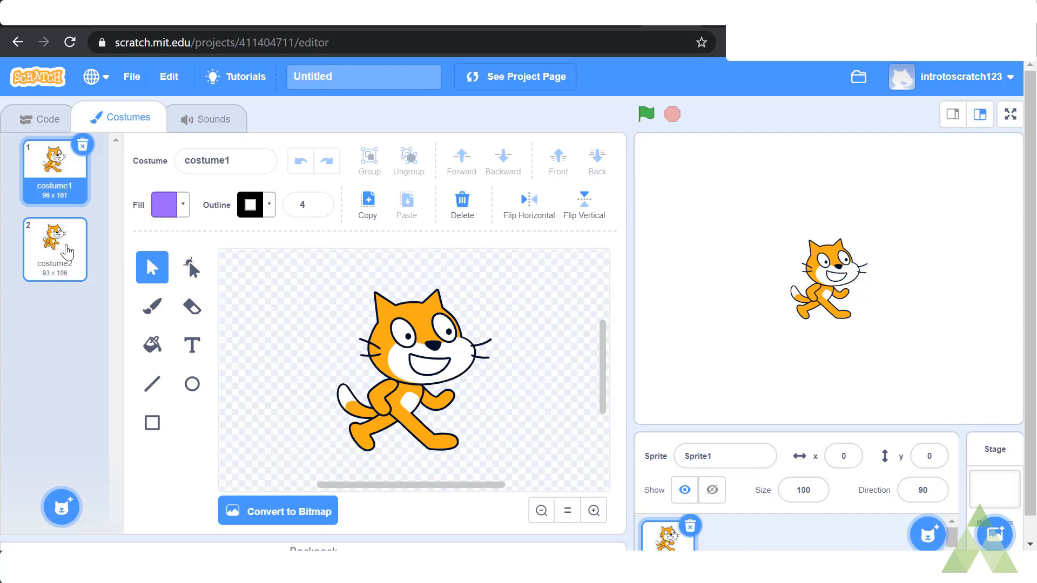
pyautogui.click(205, 119)
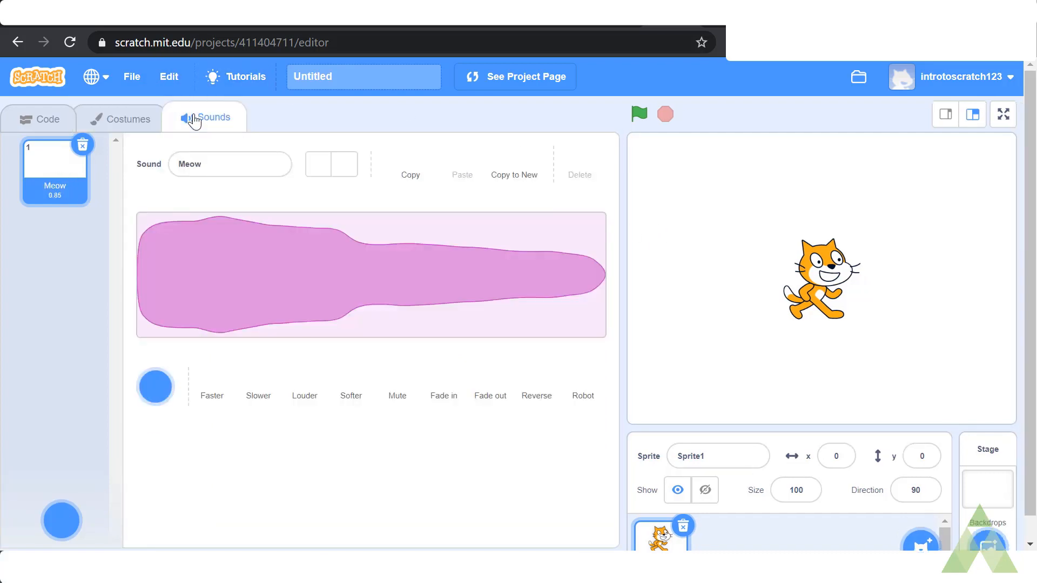
pyautogui.click(40, 119)
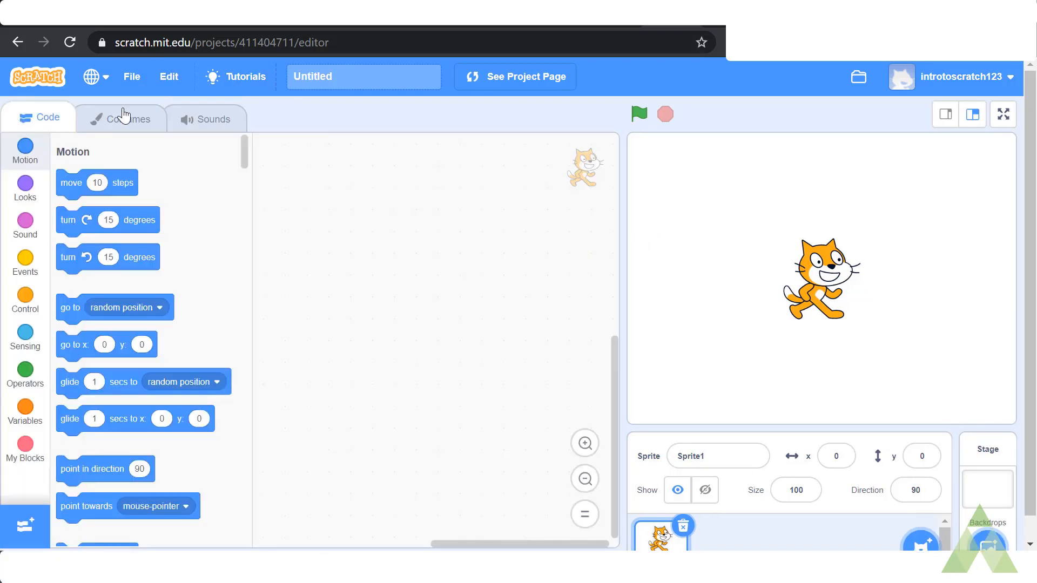
pyautogui.moveTo(366, 178)
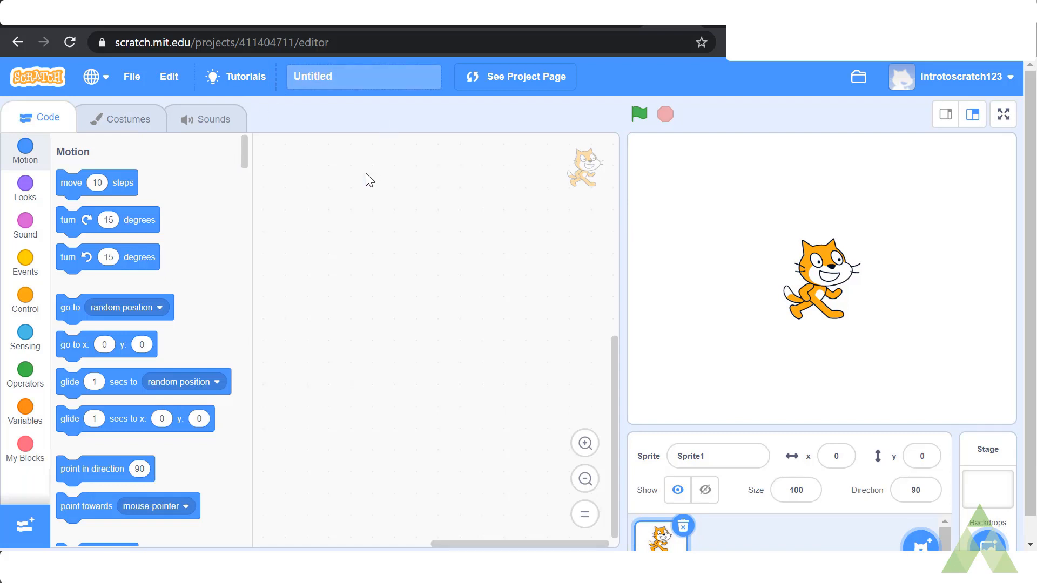
pyautogui.moveTo(293, 250)
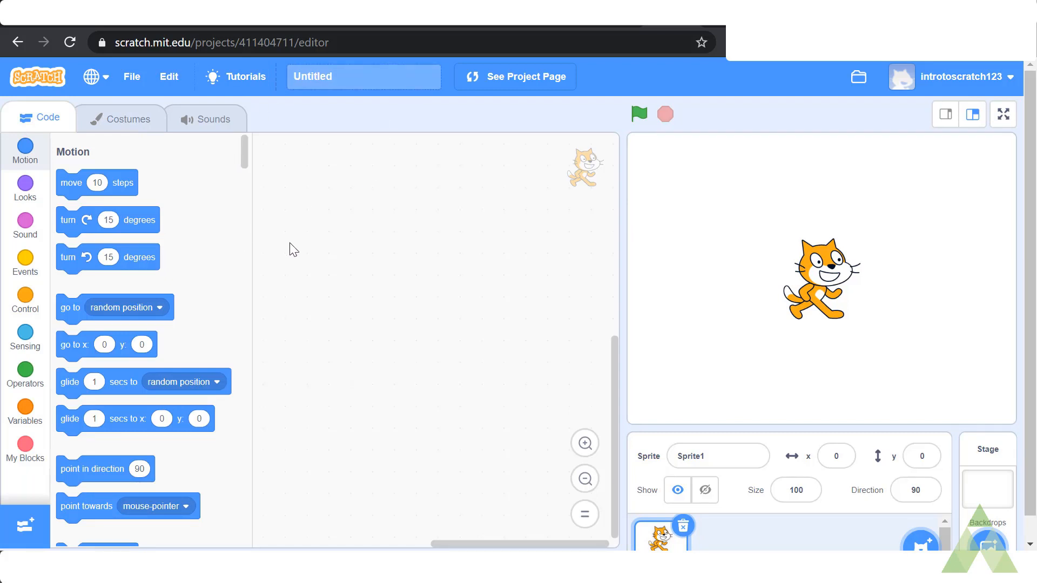
pyautogui.moveTo(259, 282)
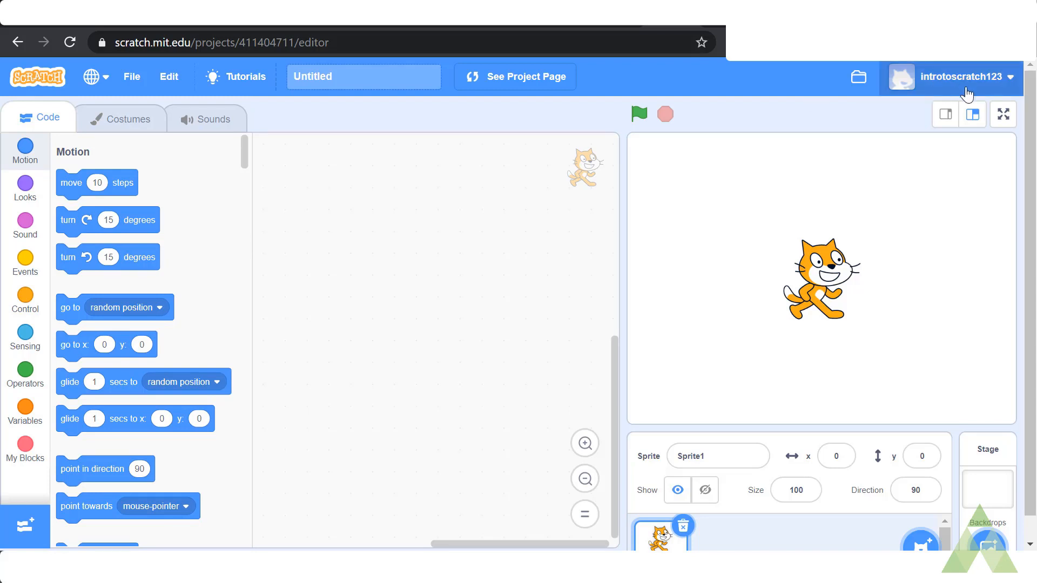
pyautogui.moveTo(764, 488)
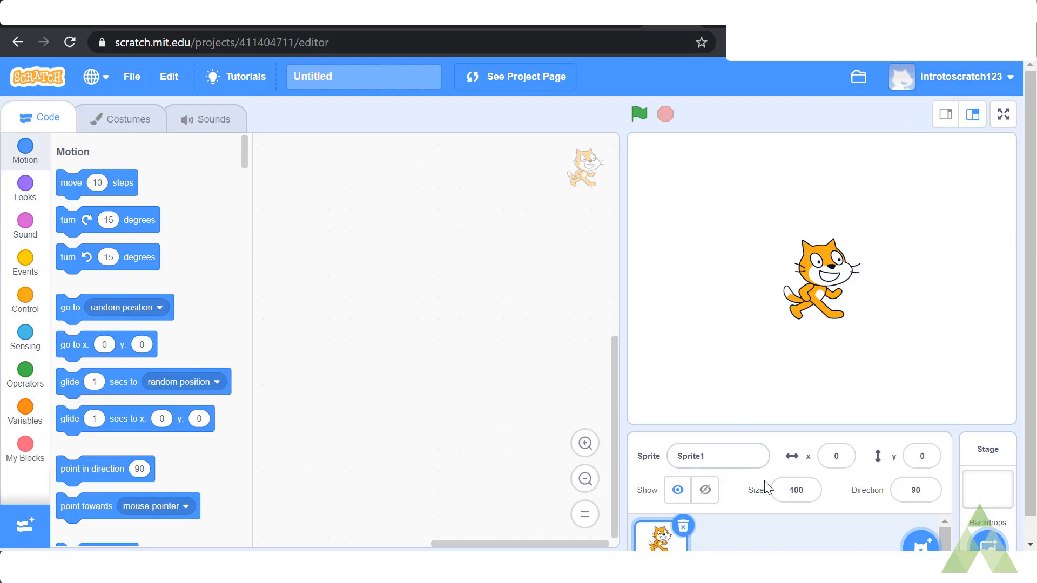